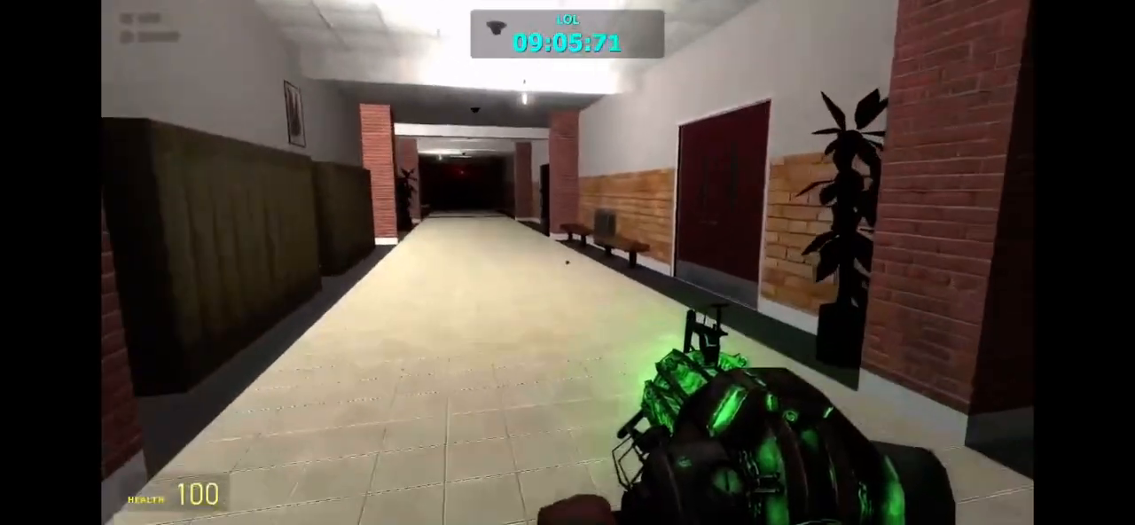
pyautogui.moveTo(798, 266)
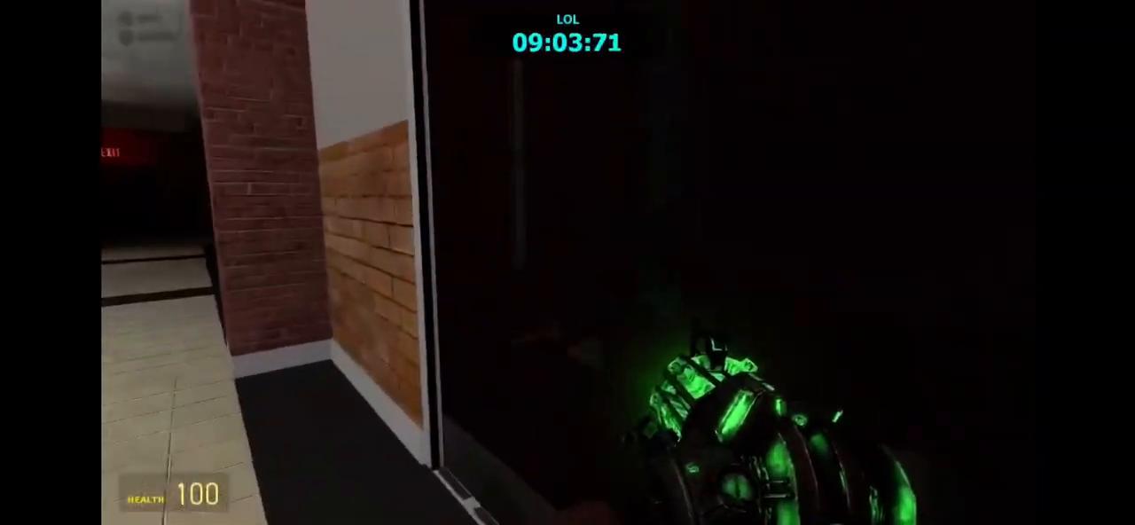